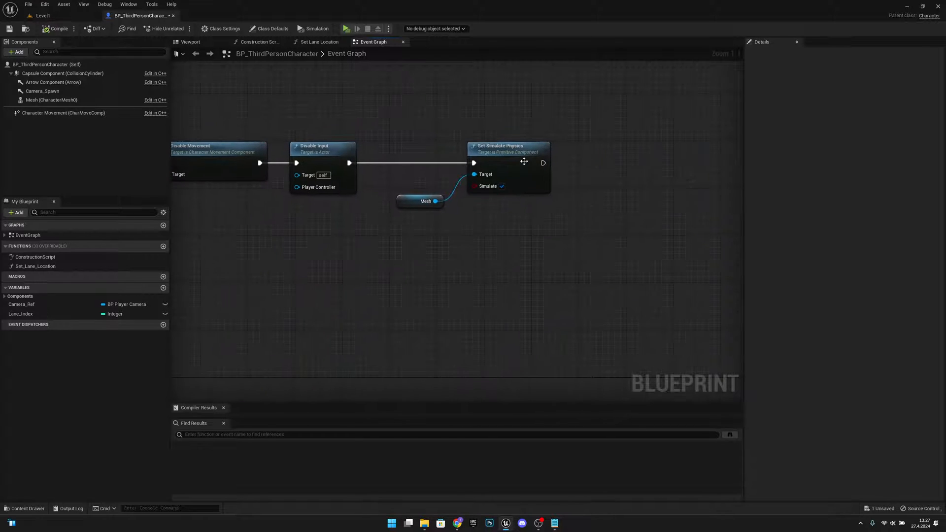
{"action": "mouse_move", "coordinate": [483, 158]}
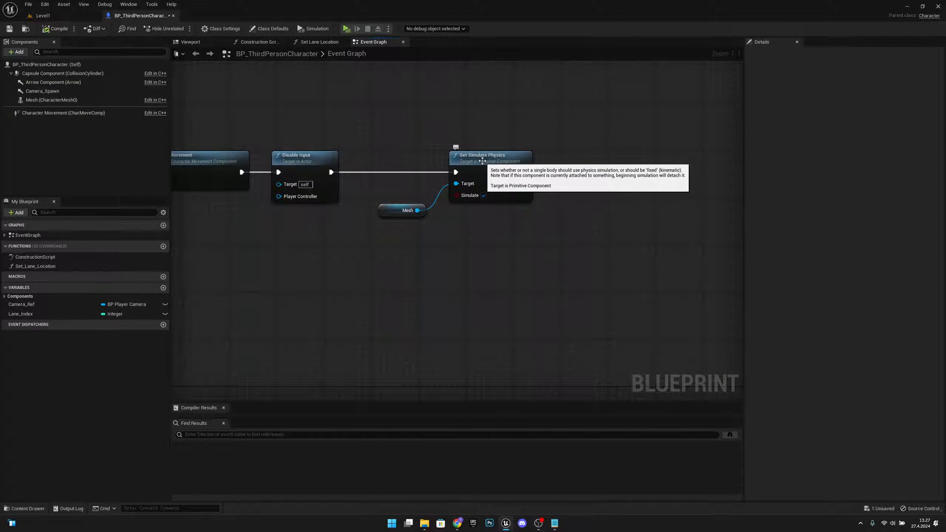
{"action": "mouse_move", "coordinate": [483, 195]}
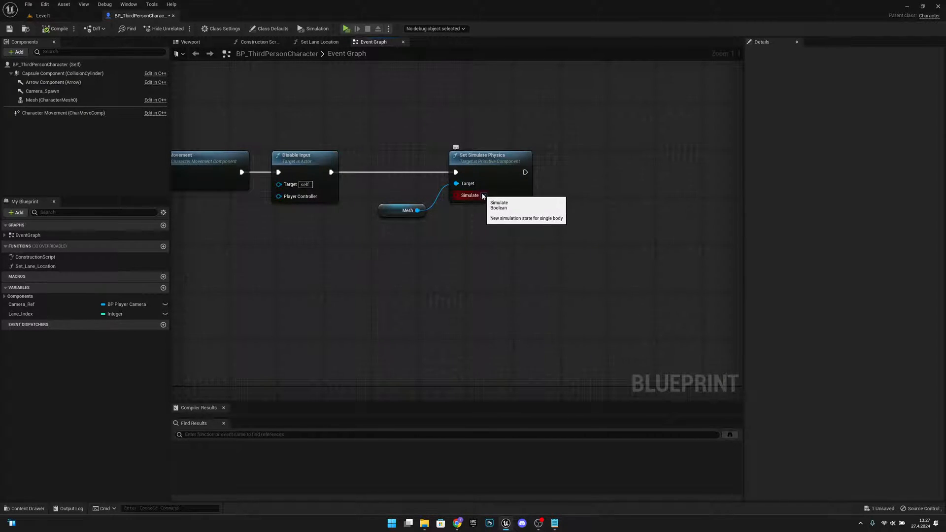
Step: Give the Mesh (CharacterMesh0) component the Ragdoll collision preset in Details > Collision
{"action": "left_click", "coordinate": [404, 210]}
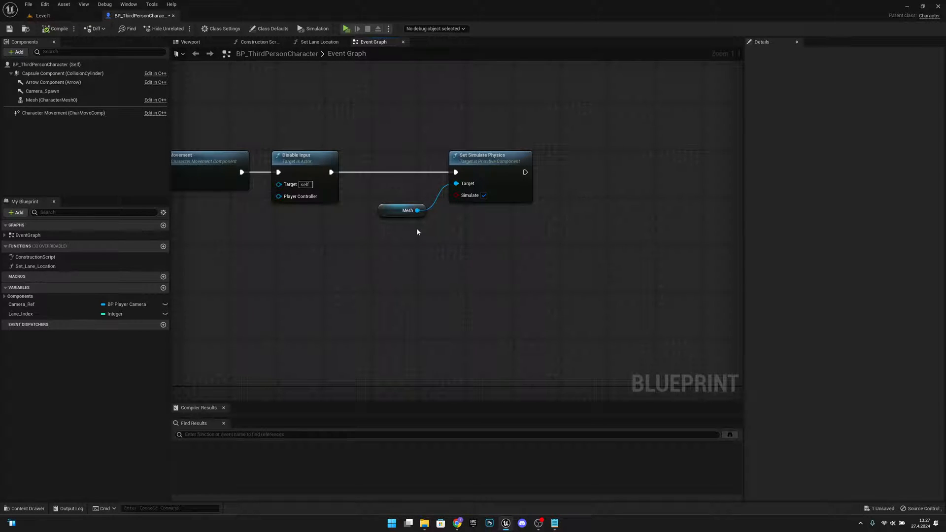
{"action": "left_click", "coordinate": [50, 99]}
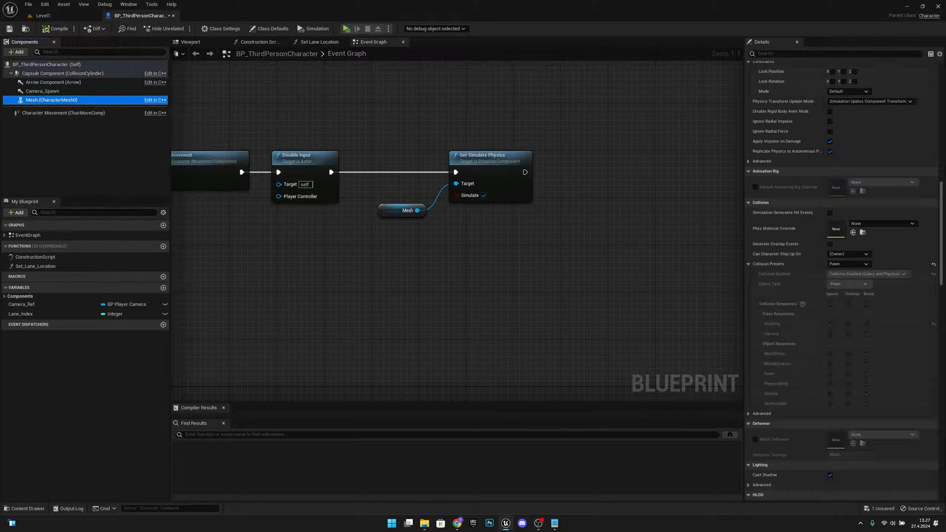
{"action": "scroll", "scroll_direction": "down", "scroll_amount": 3}
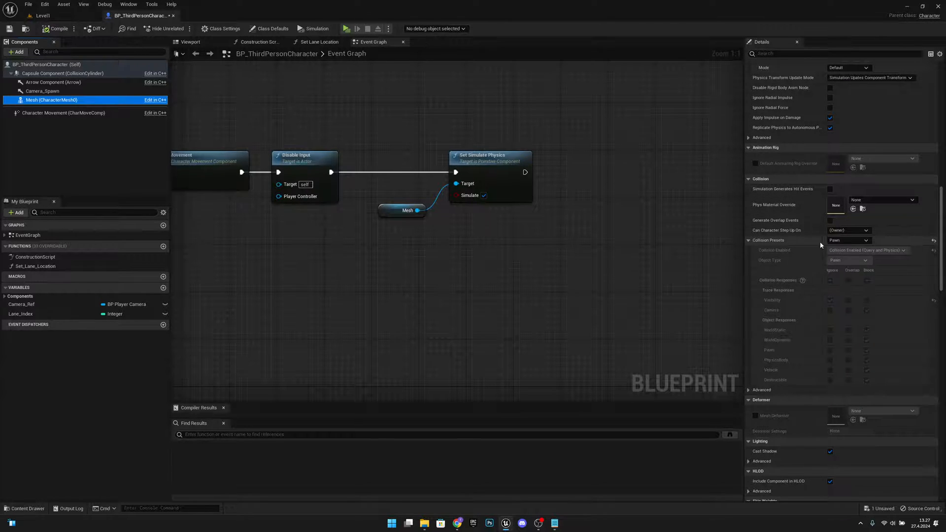
{"action": "left_click", "coordinate": [849, 241]}
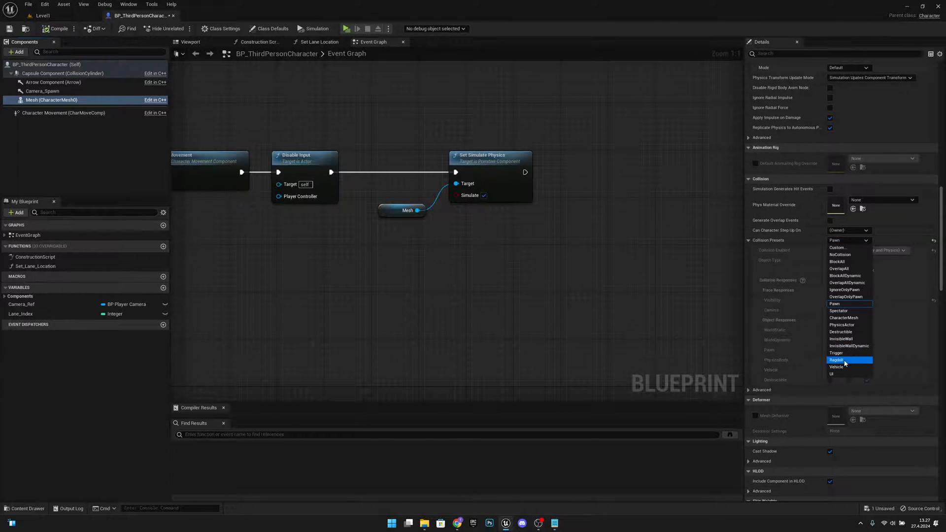
{"action": "left_click", "coordinate": [838, 361]}
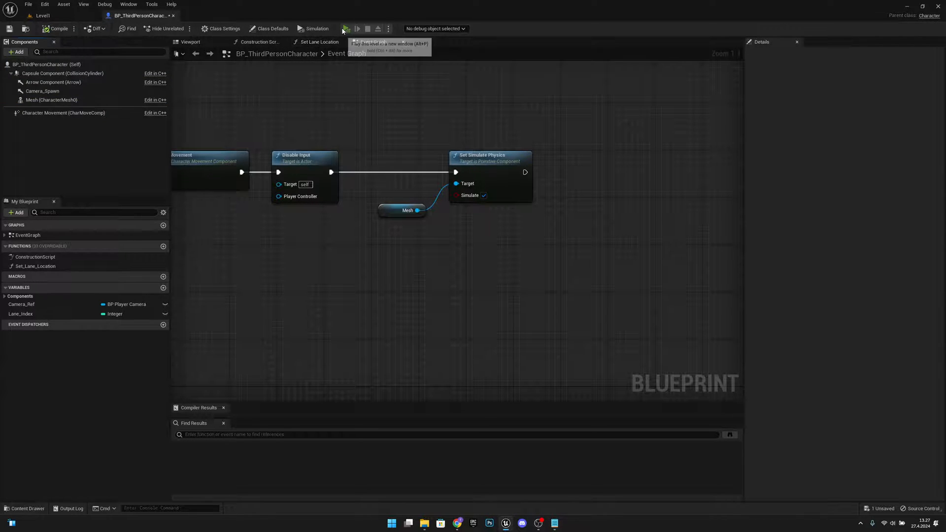
Step: Locate the mesh's skeletal asset MESH_PC_03 in the Content Browser via Browse to Asset
{"action": "left_click", "coordinate": [346, 29]}
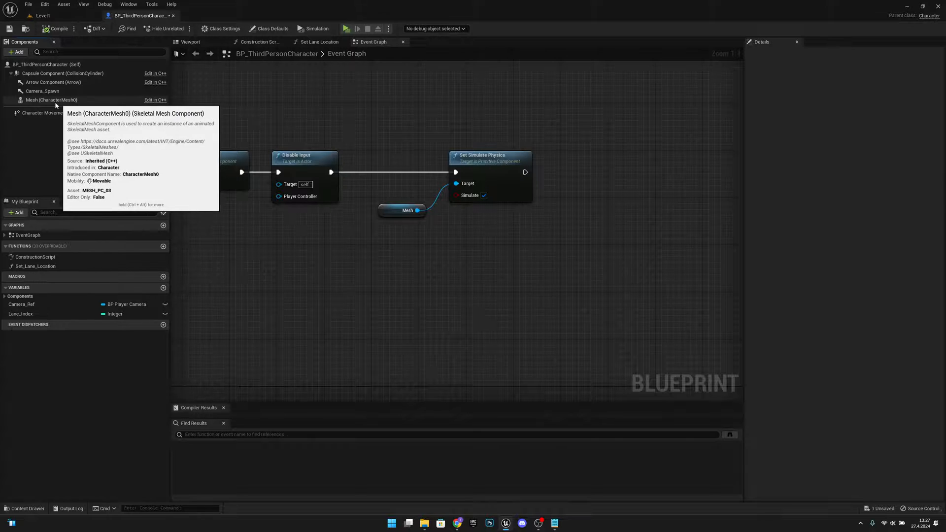
{"action": "left_click", "coordinate": [51, 100]}
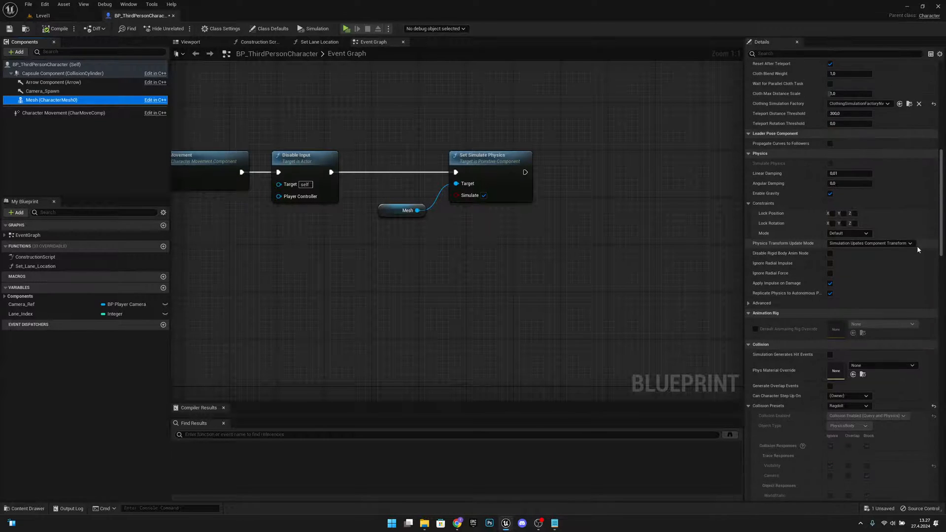
{"action": "scroll", "scroll_direction": "up", "scroll_amount": 3}
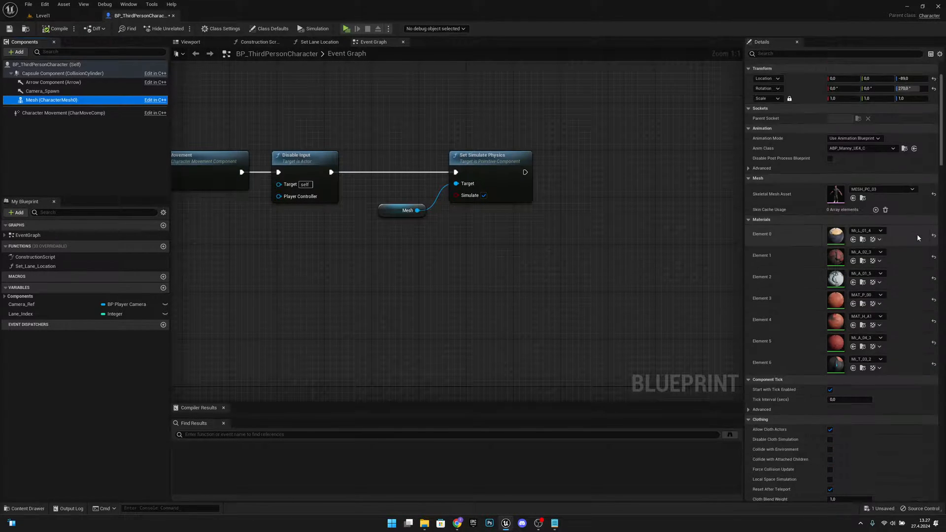
{"action": "scroll", "scroll_direction": "up", "scroll_amount": 3}
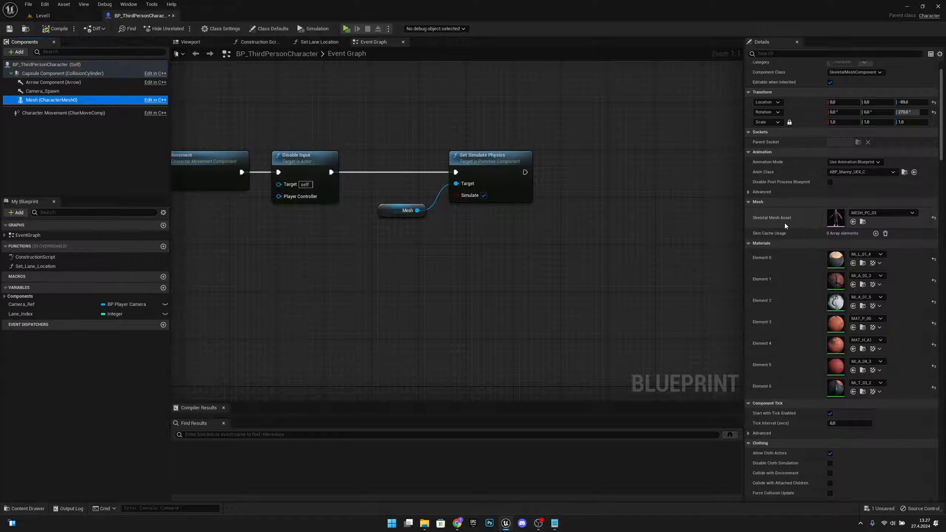
{"action": "mouse_move", "coordinate": [863, 222]}
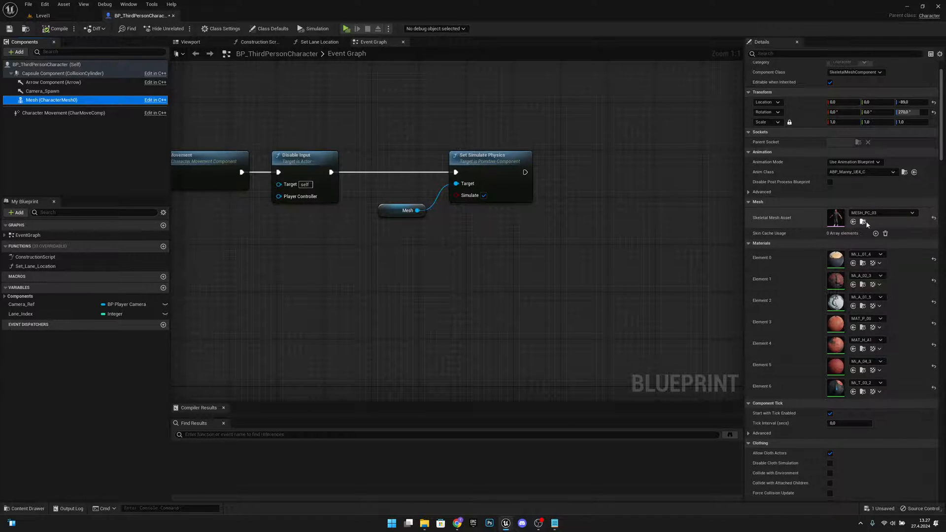
{"action": "left_click", "coordinate": [40, 15]}
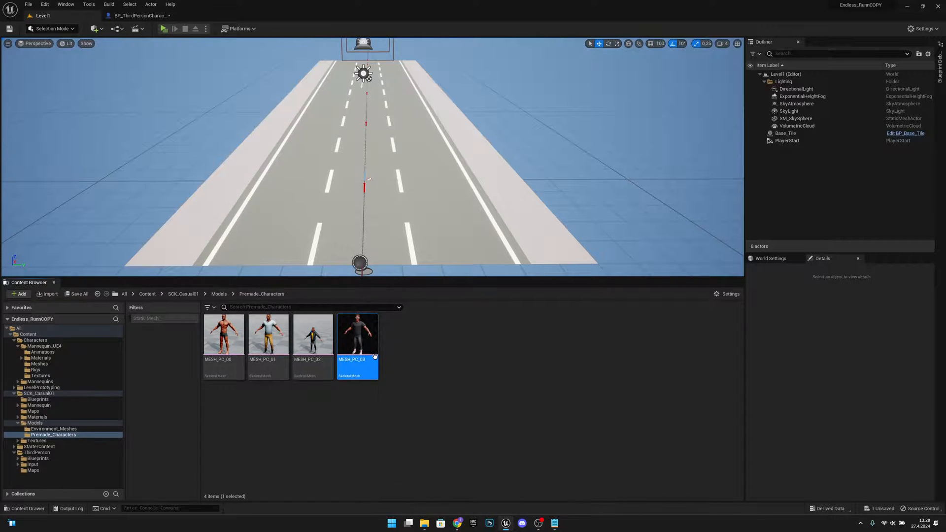
Step: Set MESH_PC_03's Physics Asset to SK_Mannequin_PhysicsAsset, then return to the Level1 tab
{"action": "double_click", "coordinate": [357, 335]}
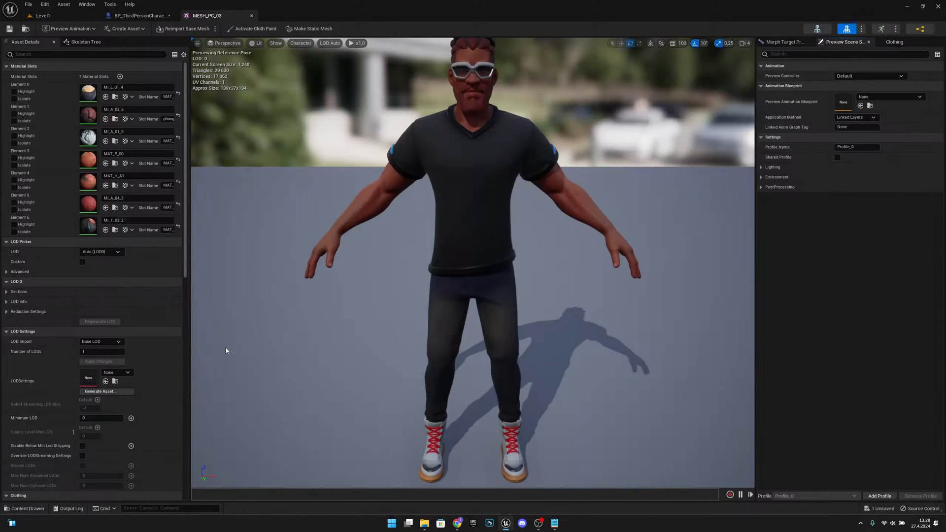
{"action": "scroll", "scroll_direction": "down", "scroll_amount": 3}
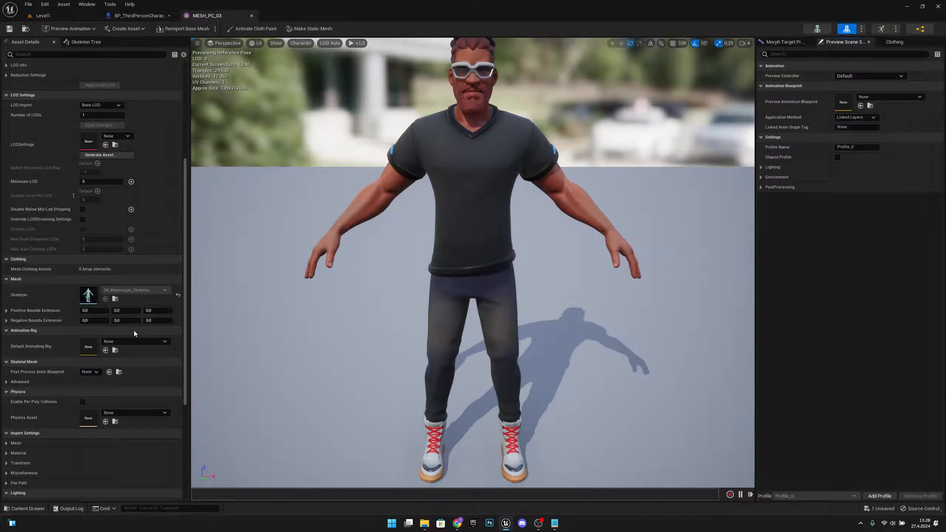
{"action": "scroll", "scroll_direction": "down", "scroll_amount": 3}
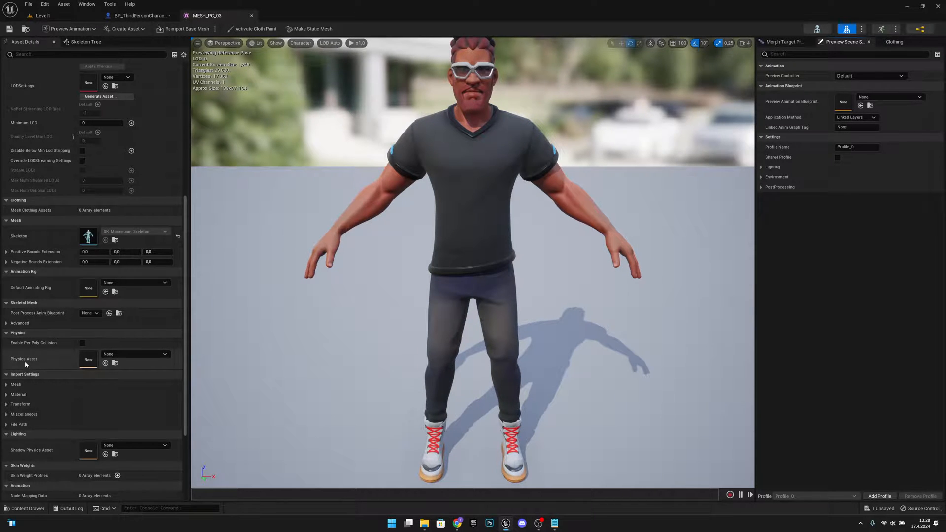
{"action": "mouse_move", "coordinate": [65, 359]}
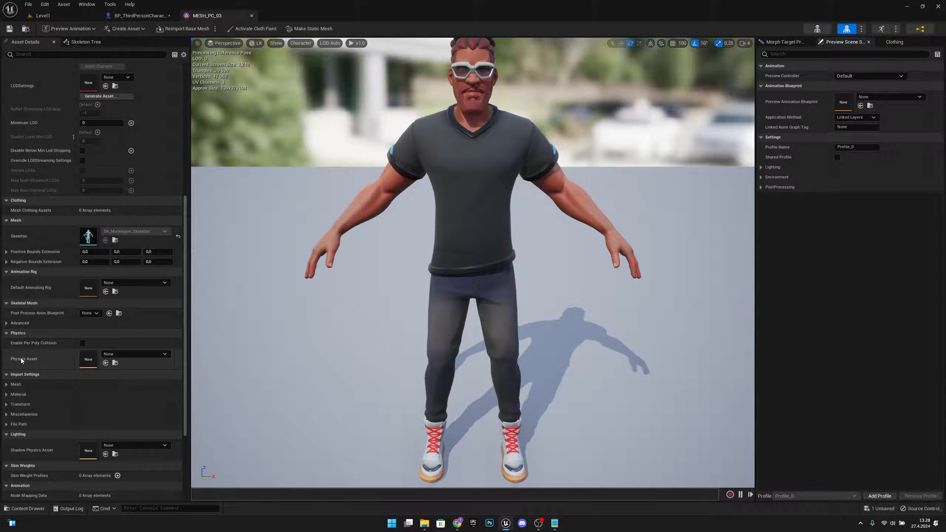
{"action": "left_click", "coordinate": [164, 354]}
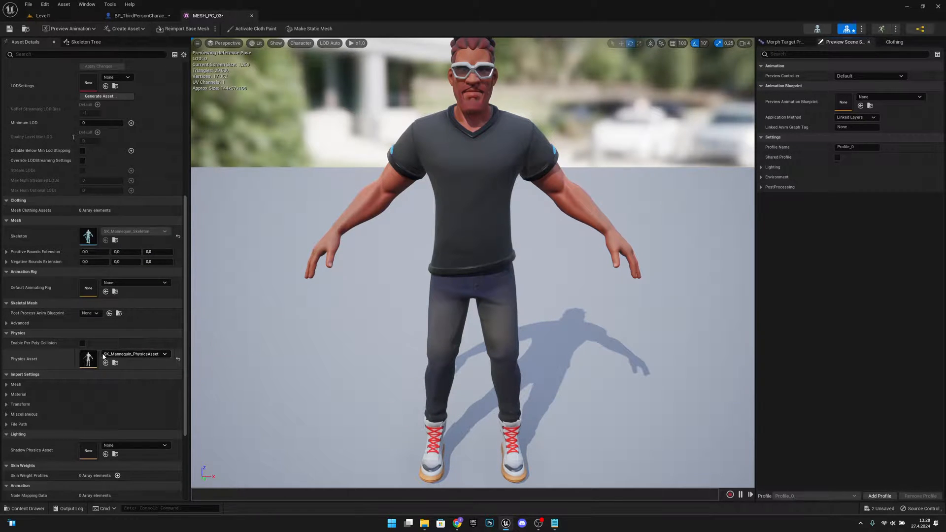
{"action": "left_click", "coordinate": [42, 15]}
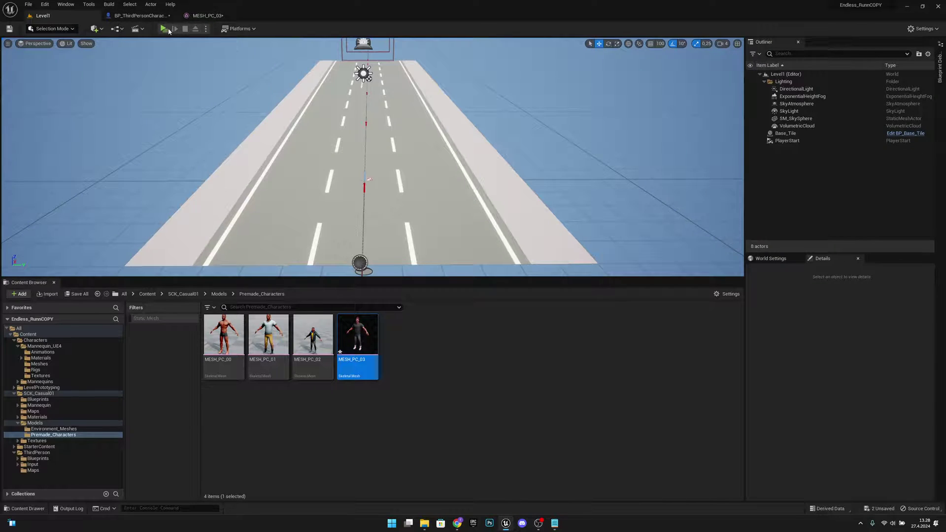
{"action": "left_click", "coordinate": [162, 29]}
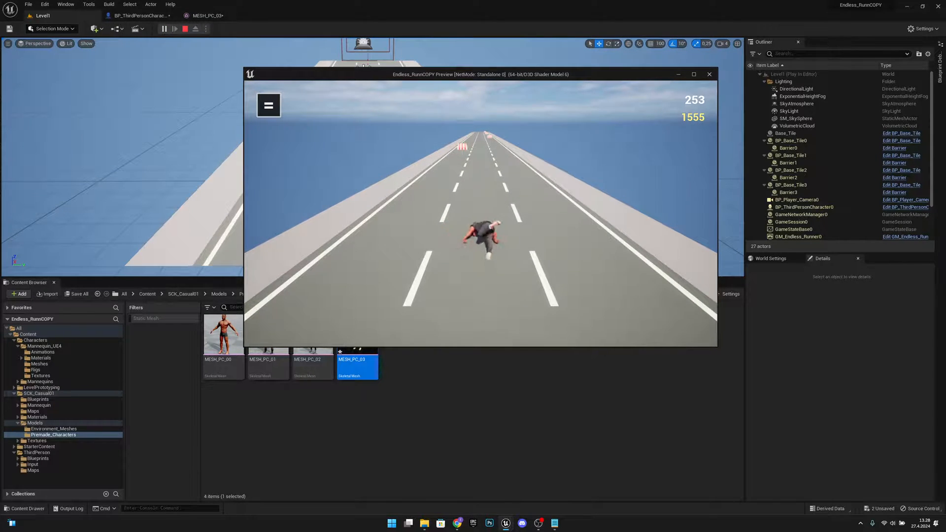
{"action": "left_click", "coordinate": [184, 28]}
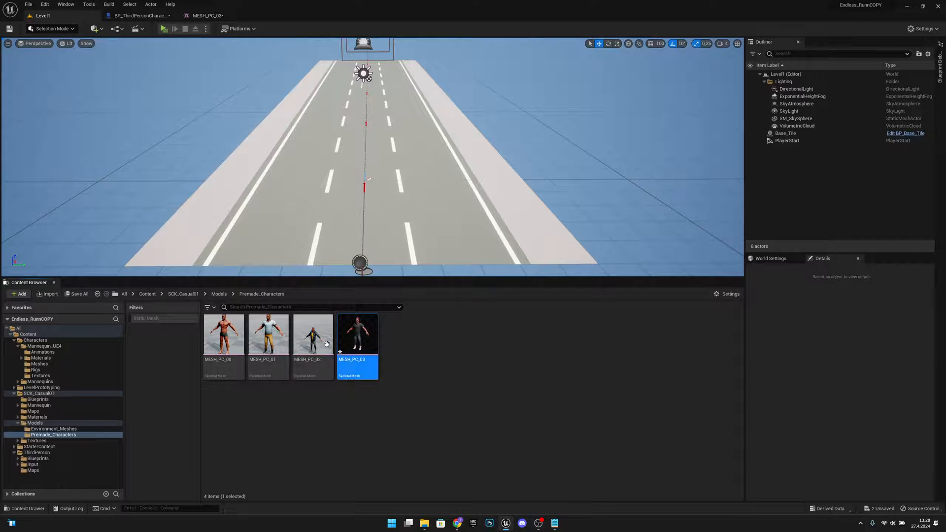
{"action": "mouse_move", "coordinate": [423, 367]}
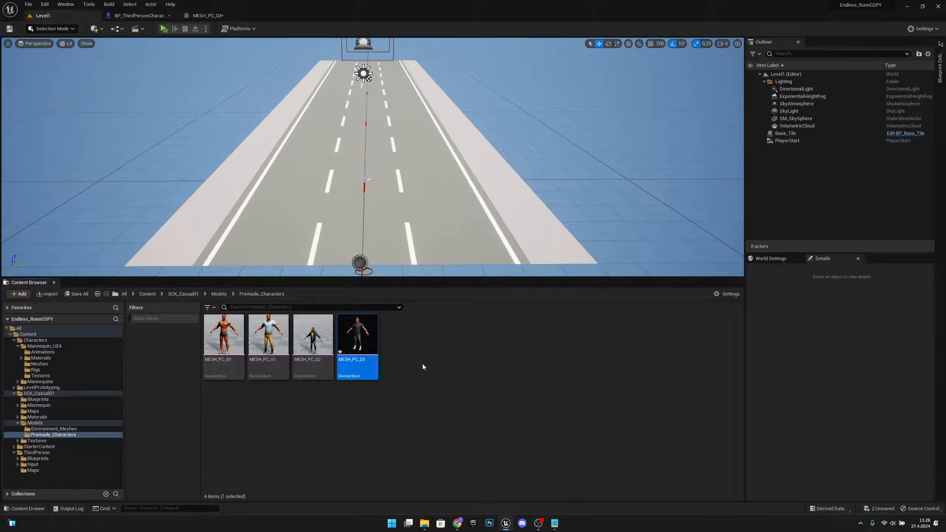
Step: Run another play test of the level and stop the session
{"action": "double_click", "coordinate": [357, 335]}
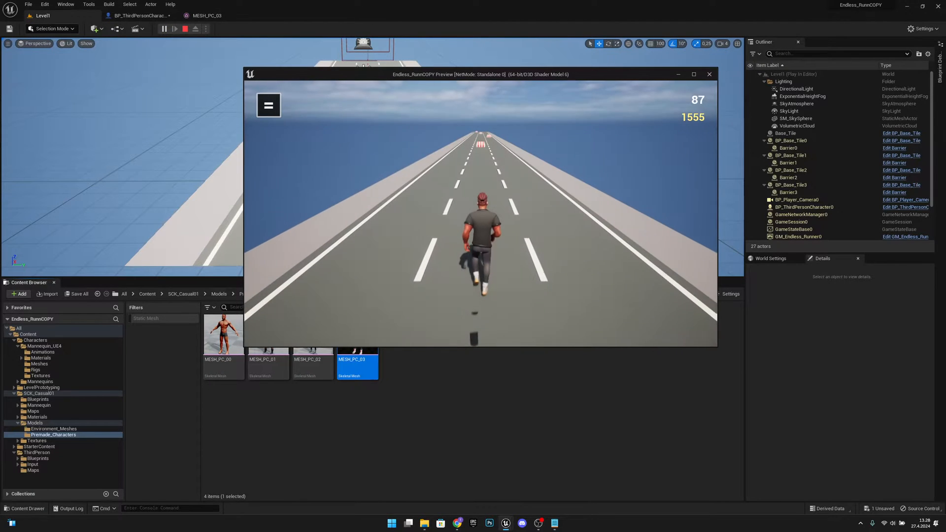
{"action": "left_click", "coordinate": [184, 28]}
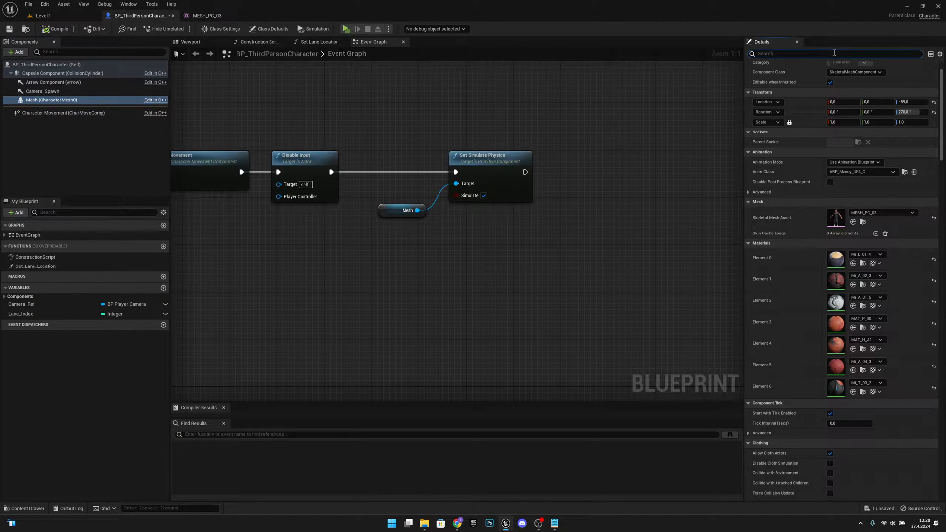
Step: Set the mesh's Physics Asset Override to SK_Mannequin_PhysicsAsset via the 'physic a' Details search
{"action": "type", "text": "physic ass"}
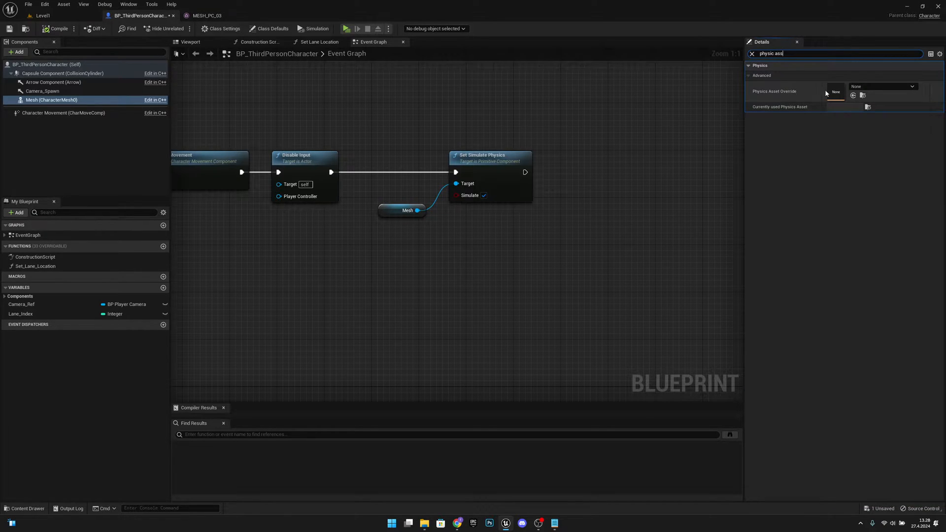
{"action": "left_click", "coordinate": [928, 86]}
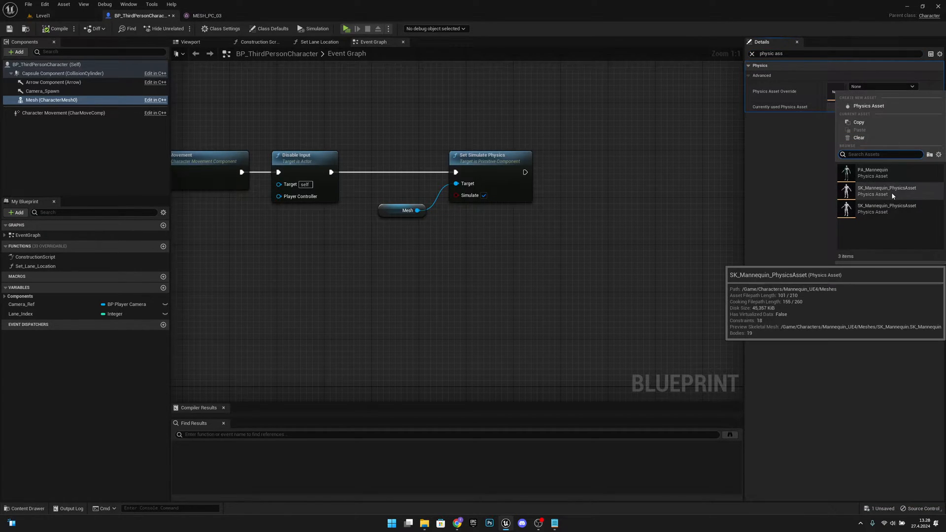
{"action": "left_click", "coordinate": [887, 190]}
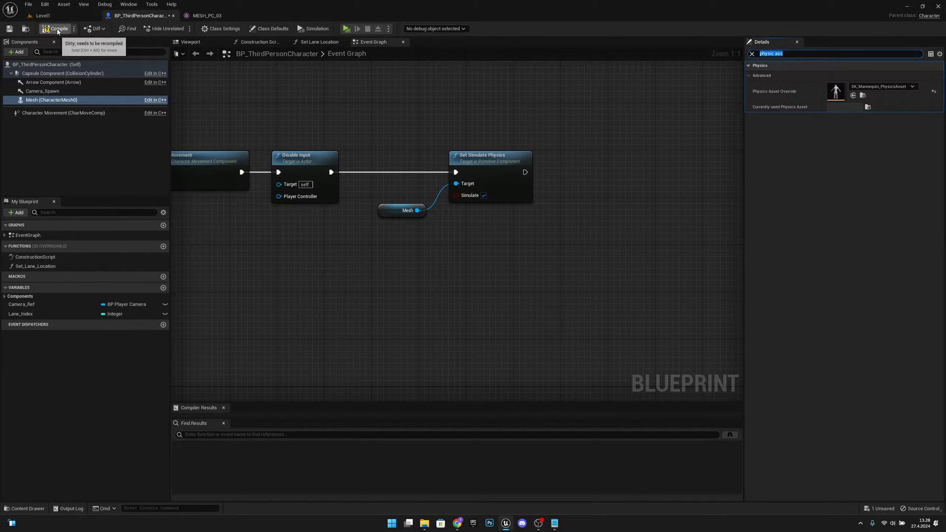